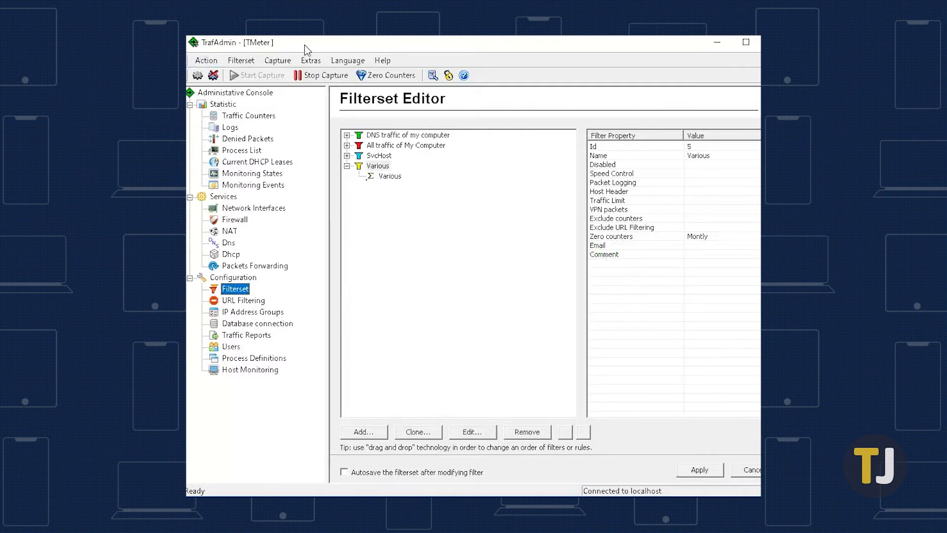
{"action": "mouse_move", "coordinate": [630, 449]}
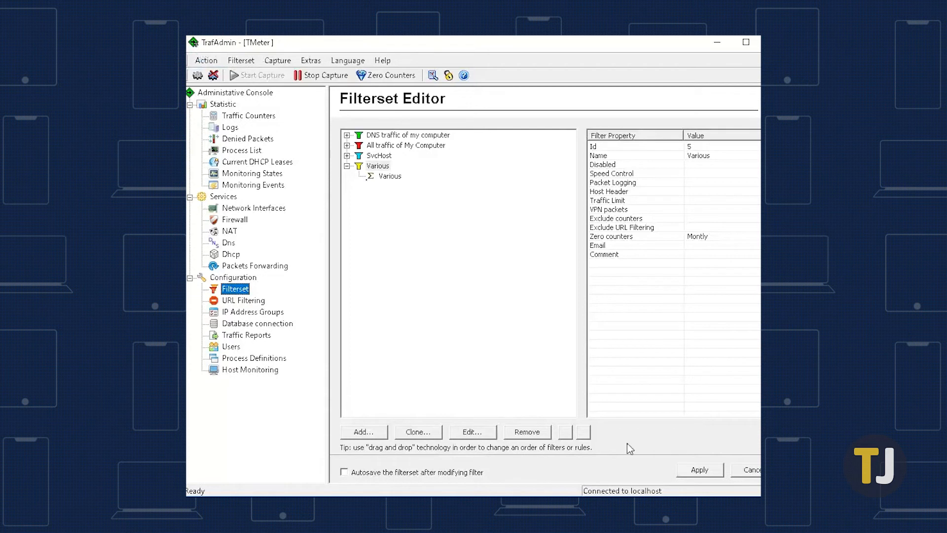
{"action": "mouse_move", "coordinate": [347, 38]}
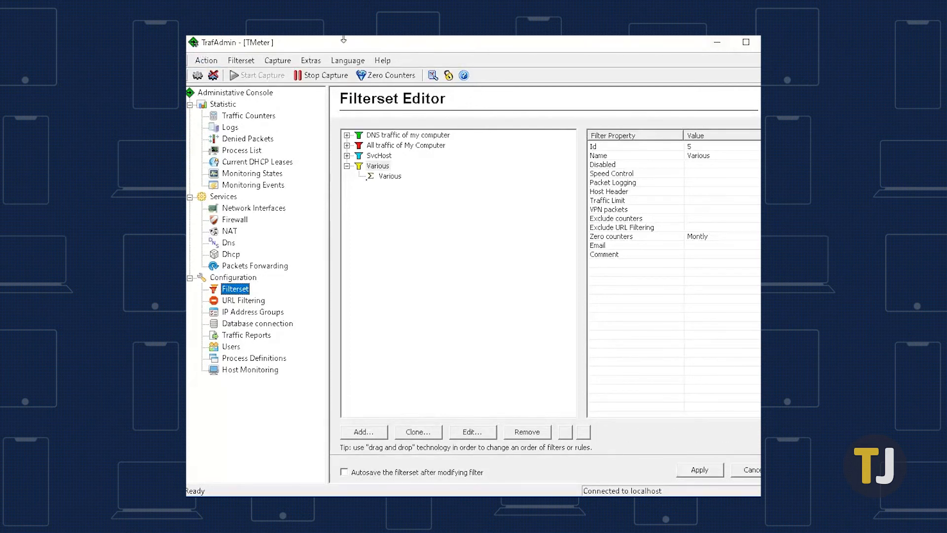
{"action": "mouse_move", "coordinate": [463, 37]}
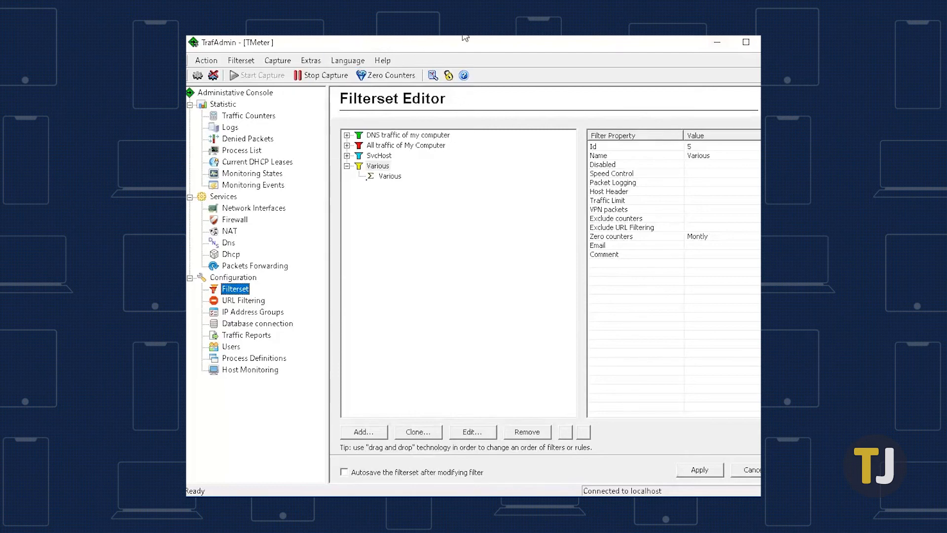